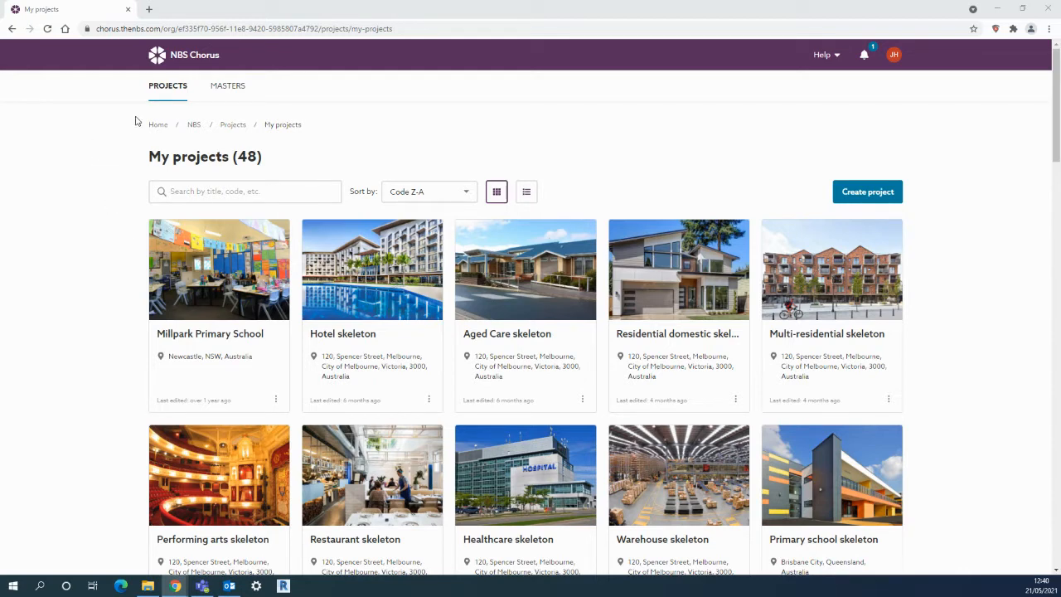
pyautogui.moveTo(211, 93)
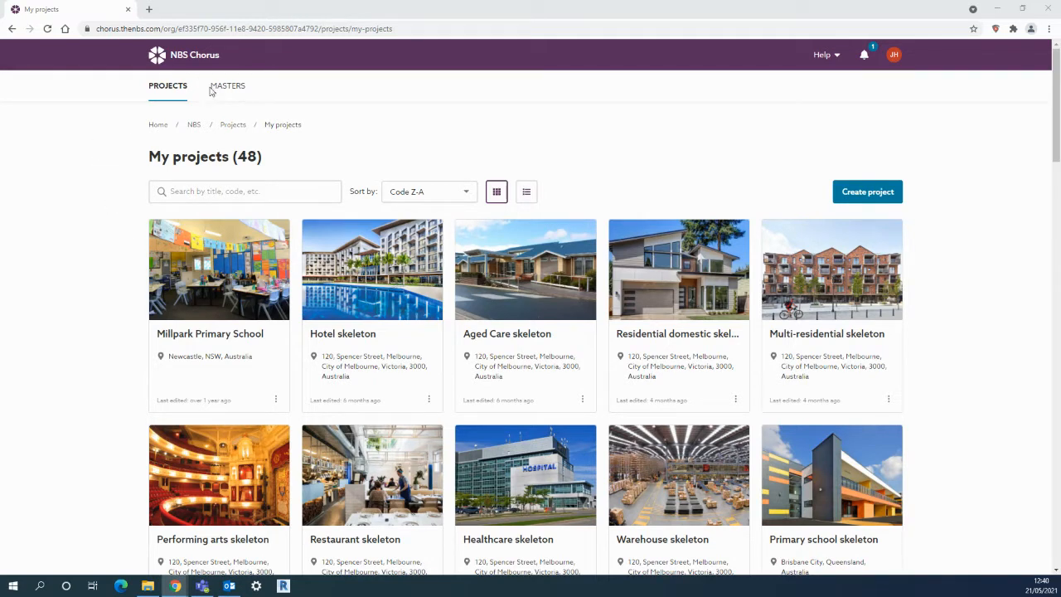
pyautogui.moveTo(227, 89)
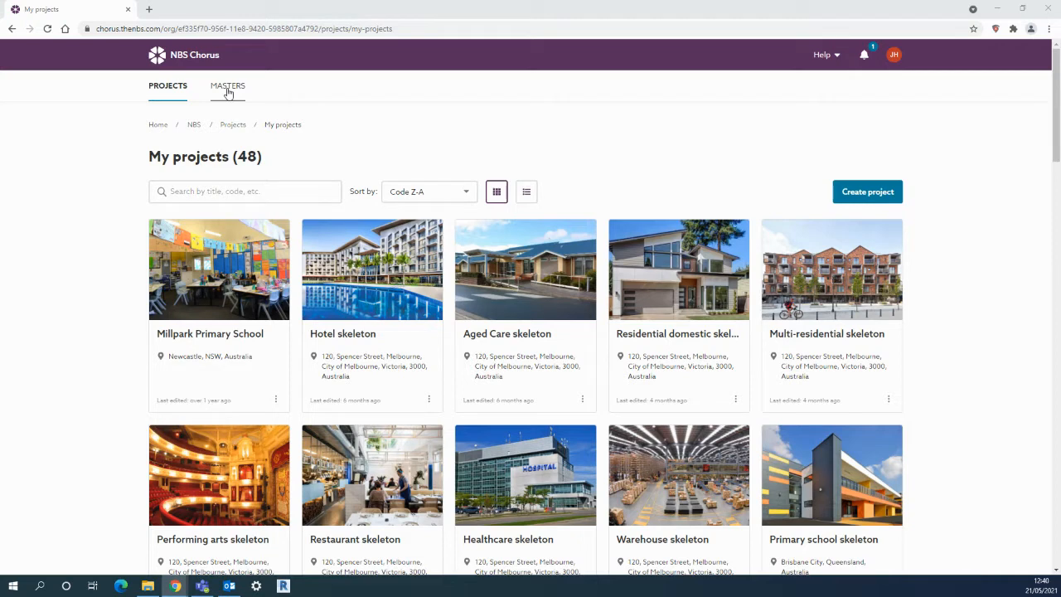
pyautogui.moveTo(100, 189)
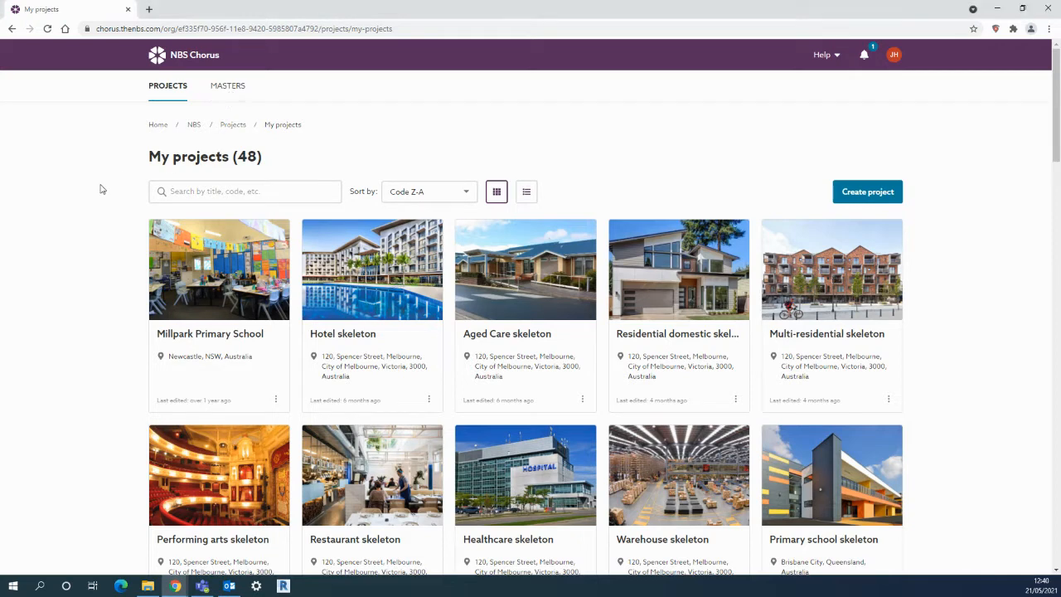
pyautogui.moveTo(235, 282)
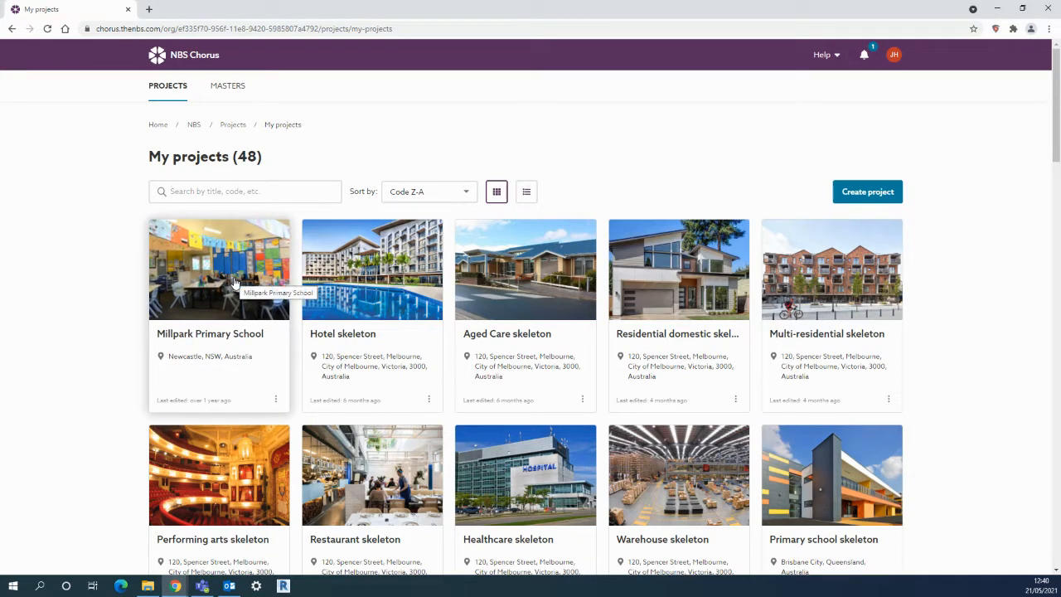
# Step: View clause CL-02 Board suspended ceiling systems in Millpark Primary School's Architectural Specification
pyautogui.click(218, 268)
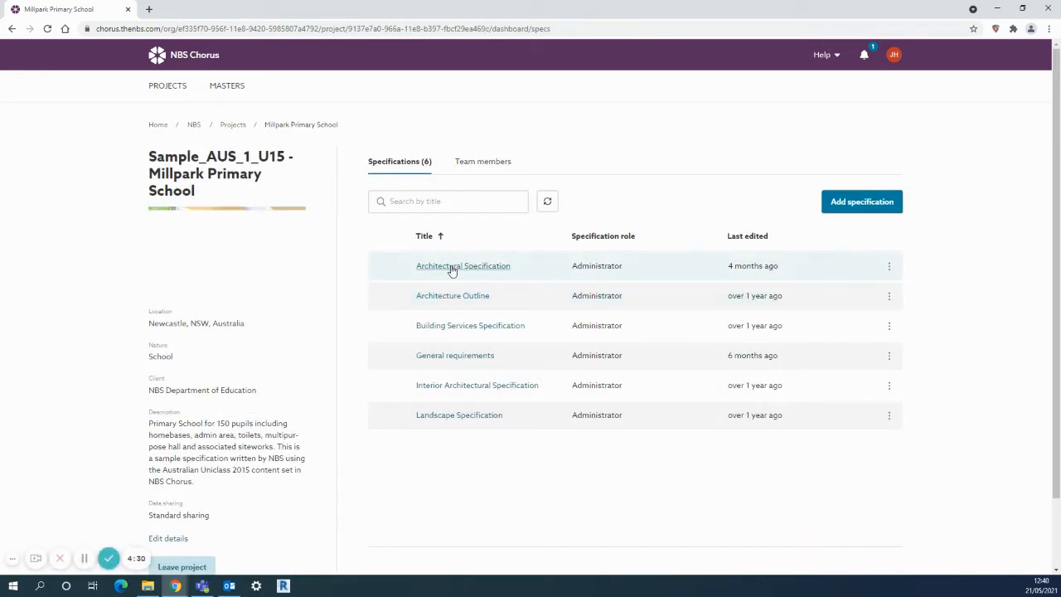
pyautogui.click(463, 265)
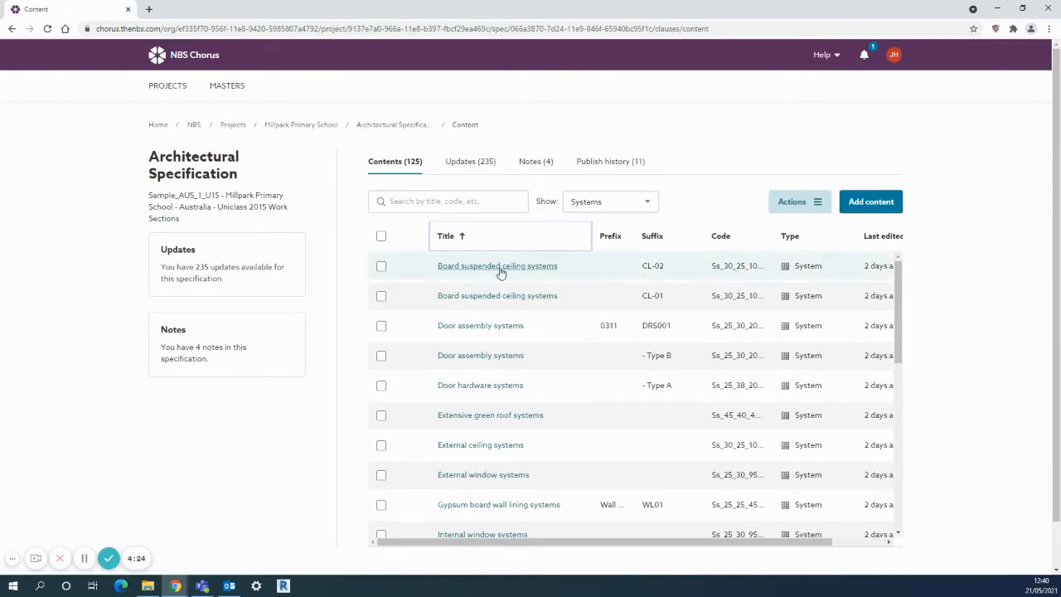
pyautogui.moveTo(497, 265)
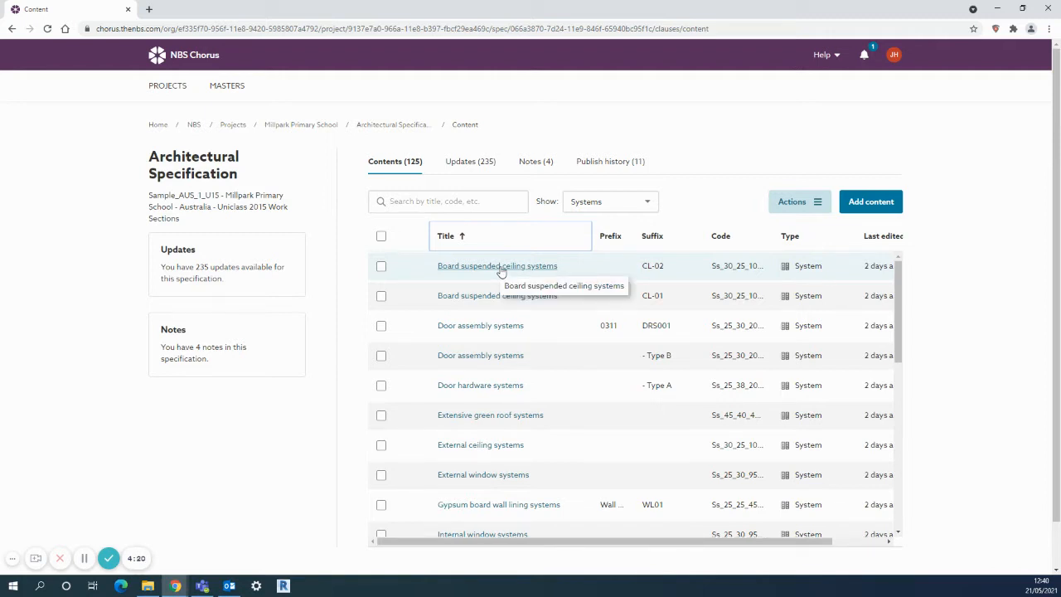
pyautogui.click(498, 265)
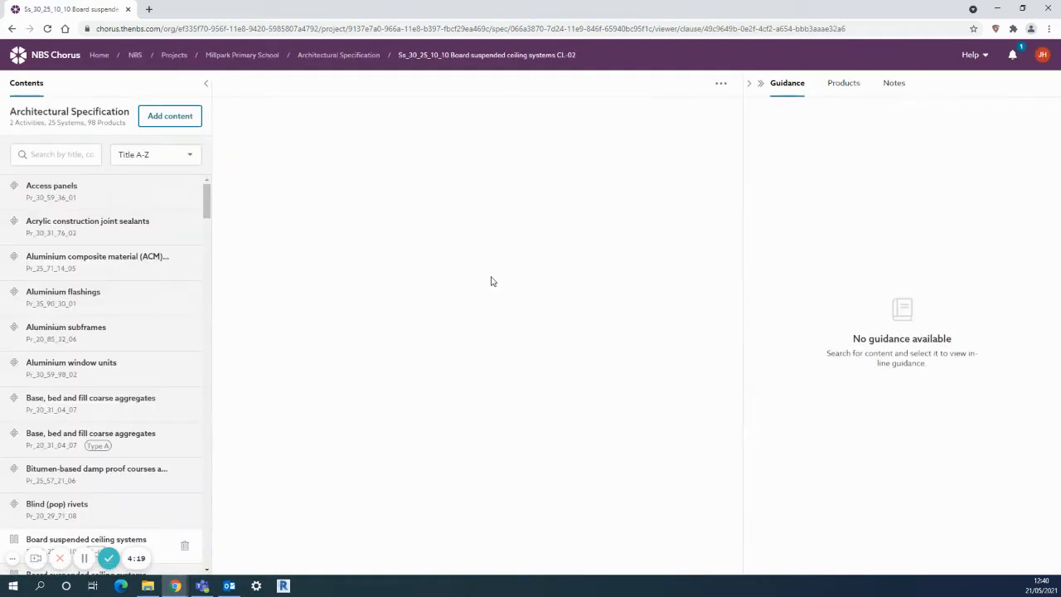
# Step: Review clause CL-02's systems and linked products, then return to the Architectural Specification contents list
pyautogui.click(86, 539)
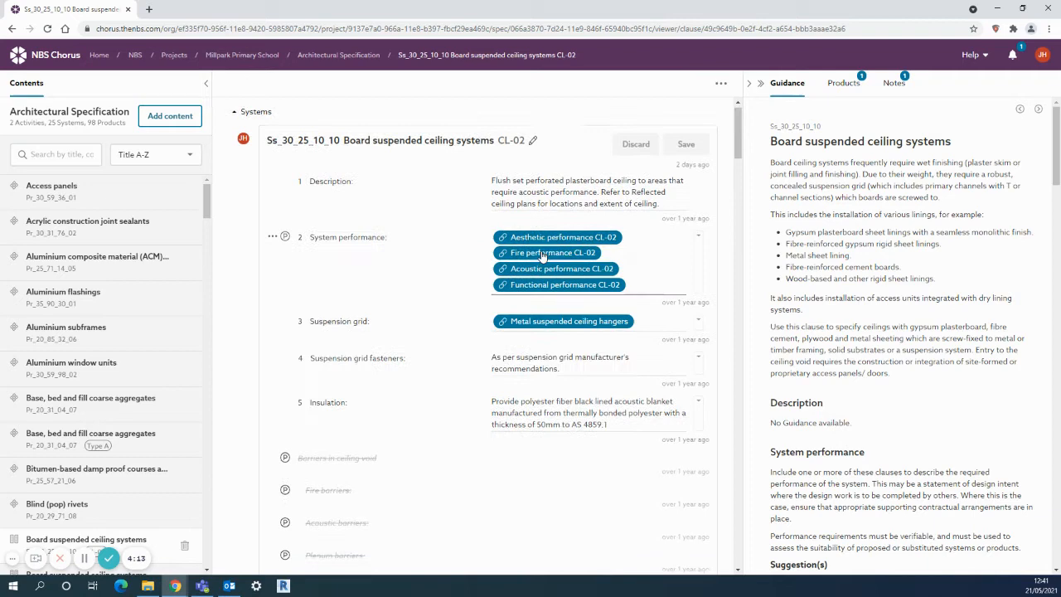
pyautogui.scroll(-3)
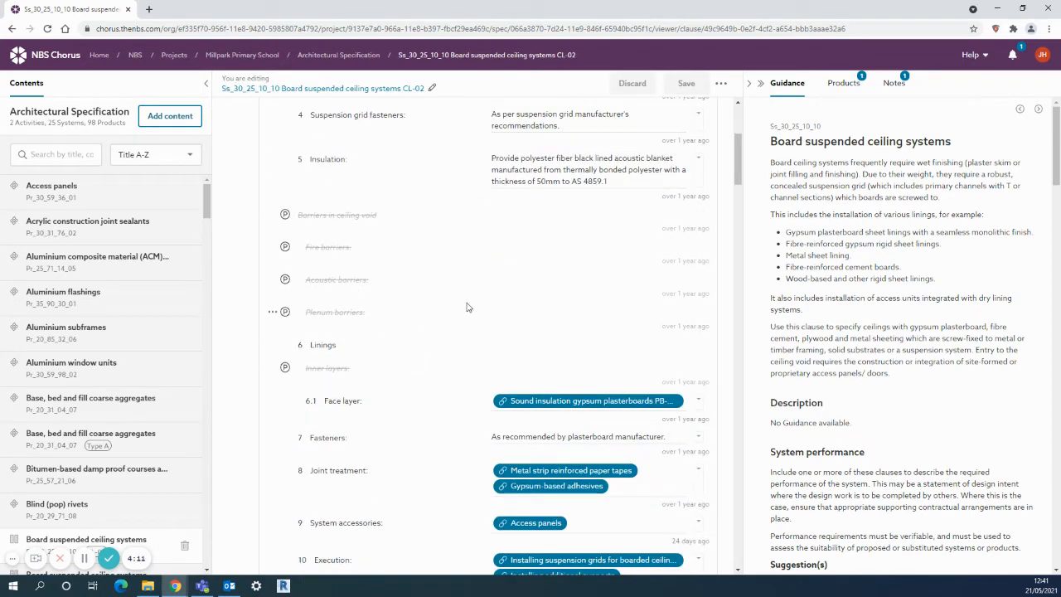
pyautogui.moveTo(440, 327)
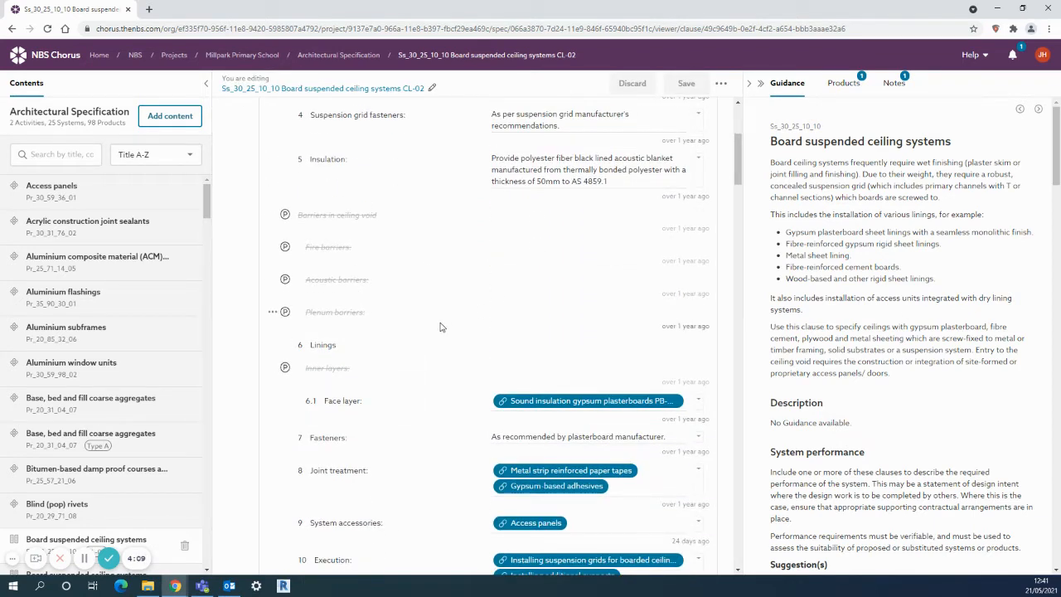
pyautogui.scroll(-3)
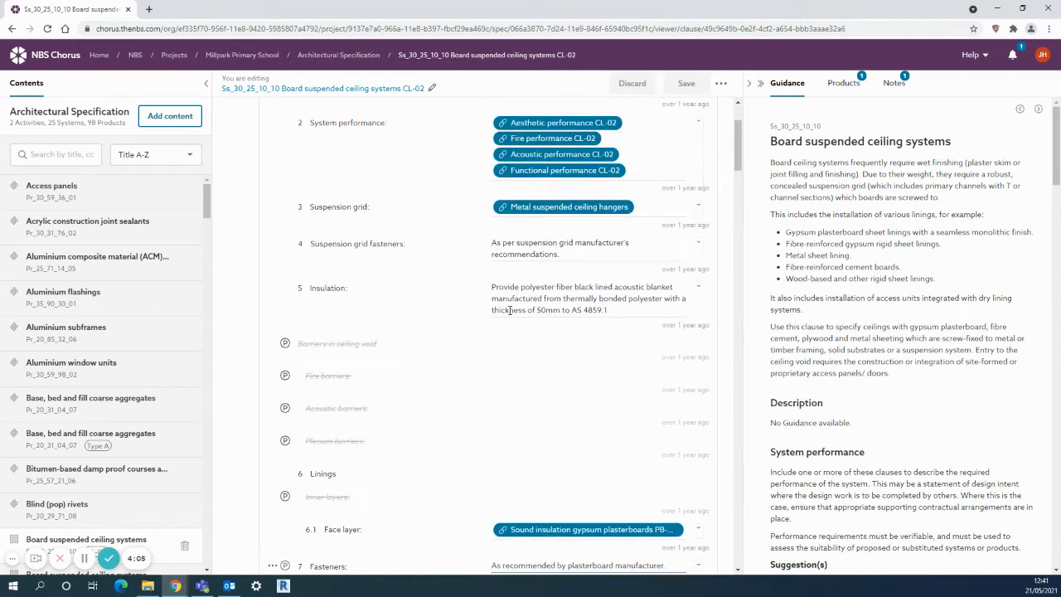
pyautogui.scroll(-3)
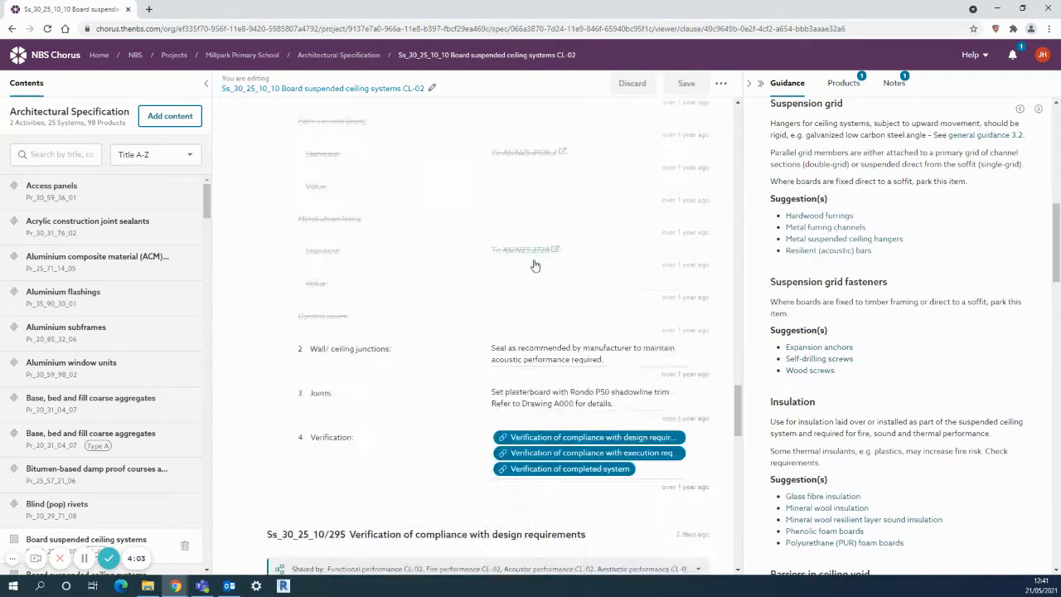
pyautogui.scroll(-3)
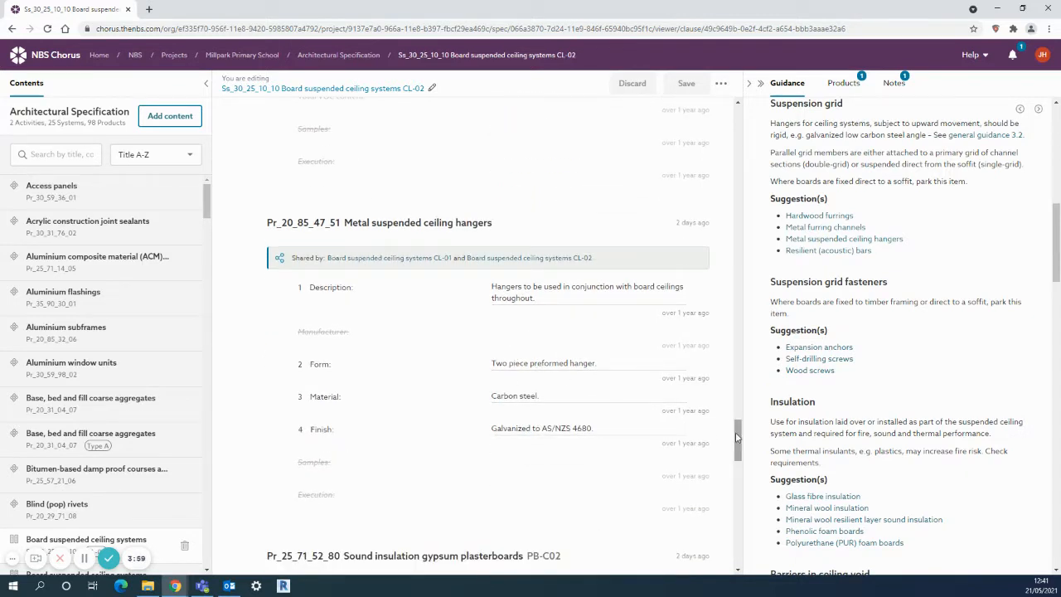
pyautogui.scroll(-3)
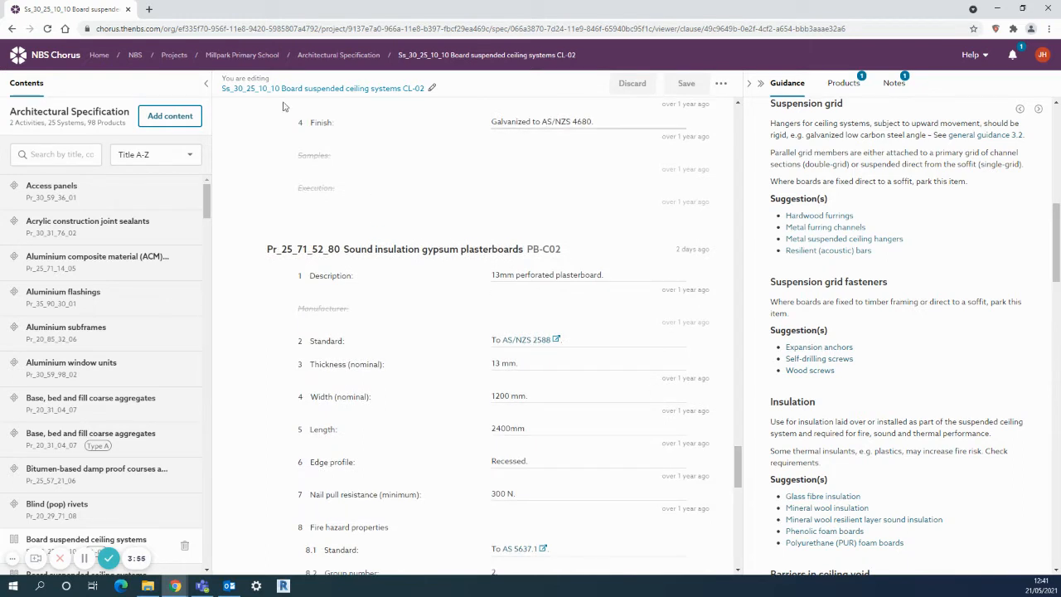
pyautogui.click(338, 55)
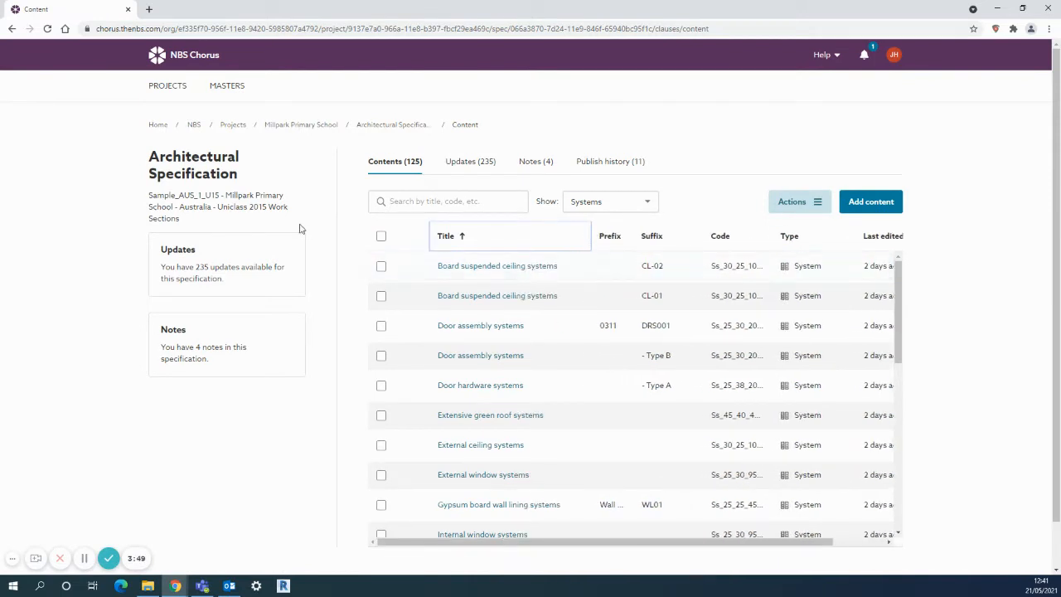
# Step: View the Interiors master in the Board Suspended Ceiling master folder, listing only CL-01
pyautogui.click(227, 86)
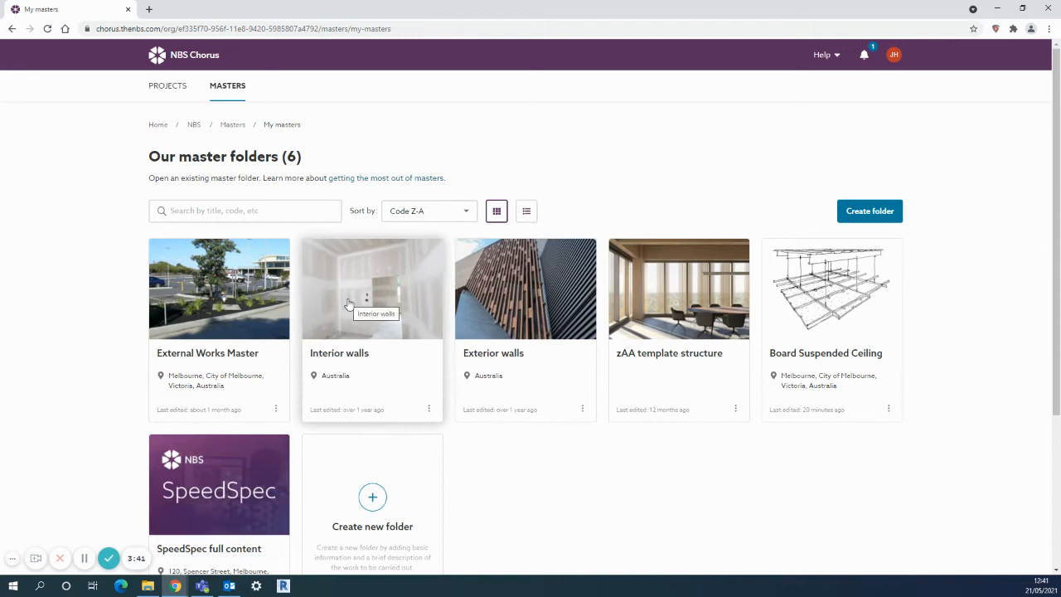
pyautogui.moveTo(523, 323)
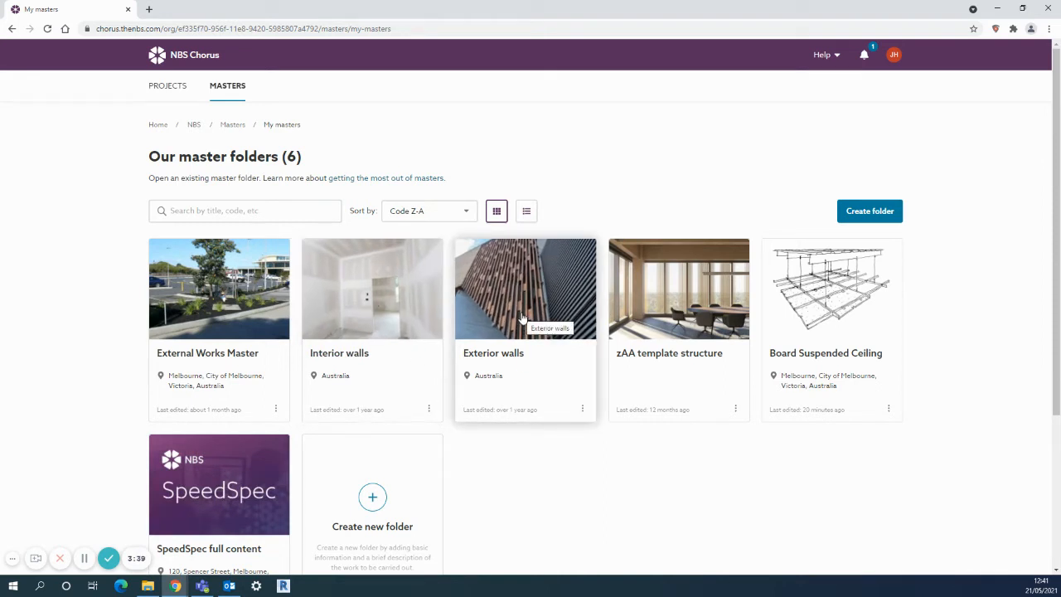
pyautogui.moveTo(235, 310)
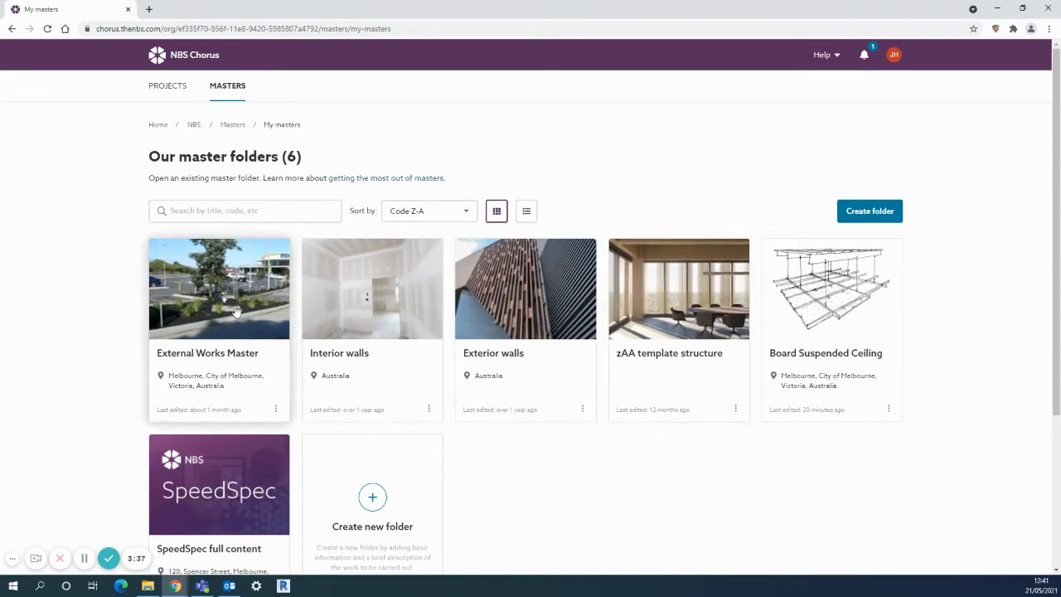
pyautogui.moveTo(832, 295)
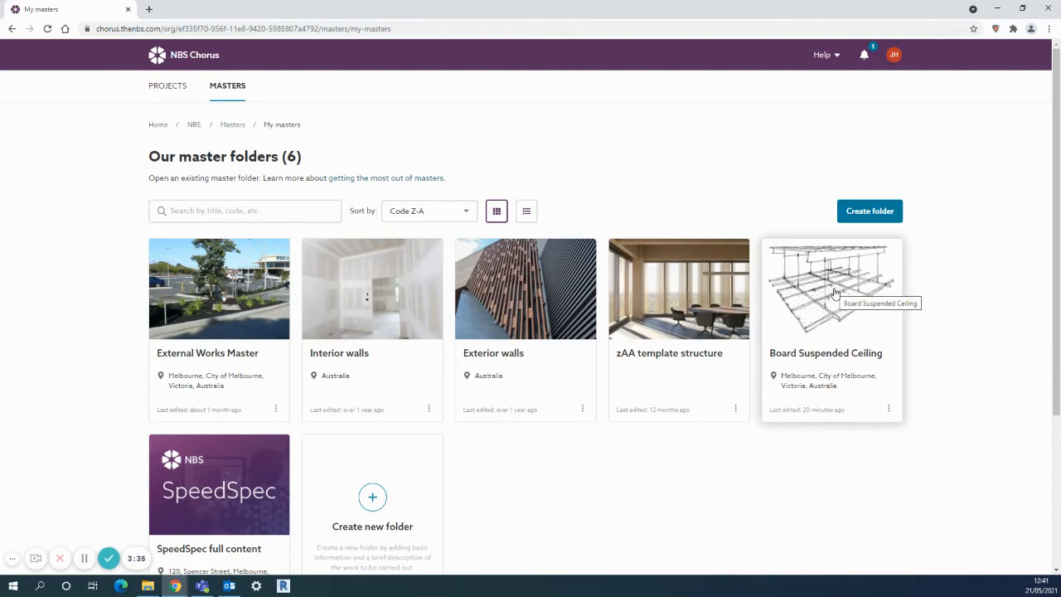
pyautogui.click(830, 289)
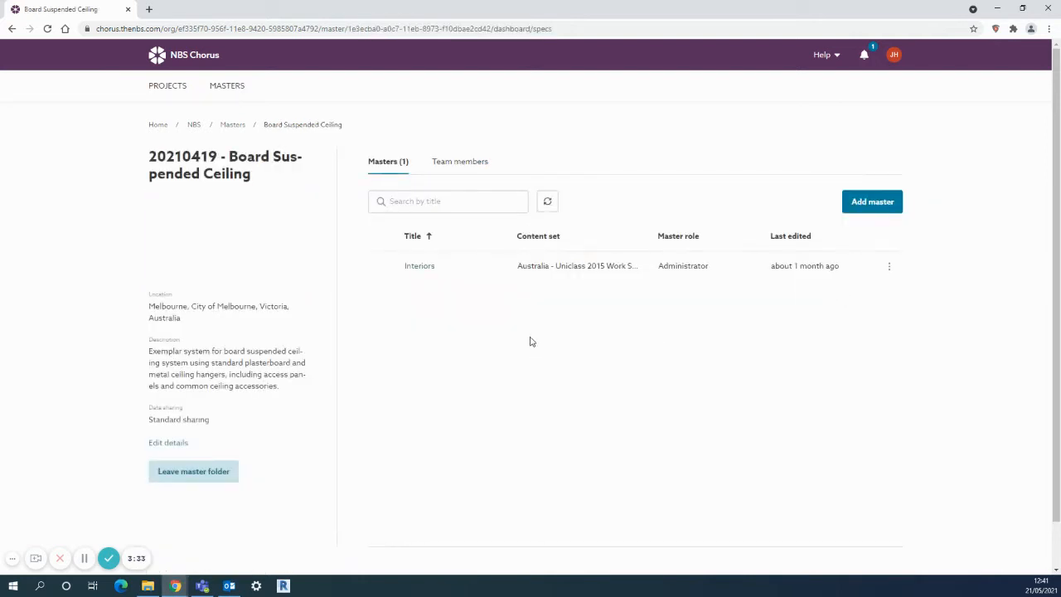
pyautogui.click(418, 265)
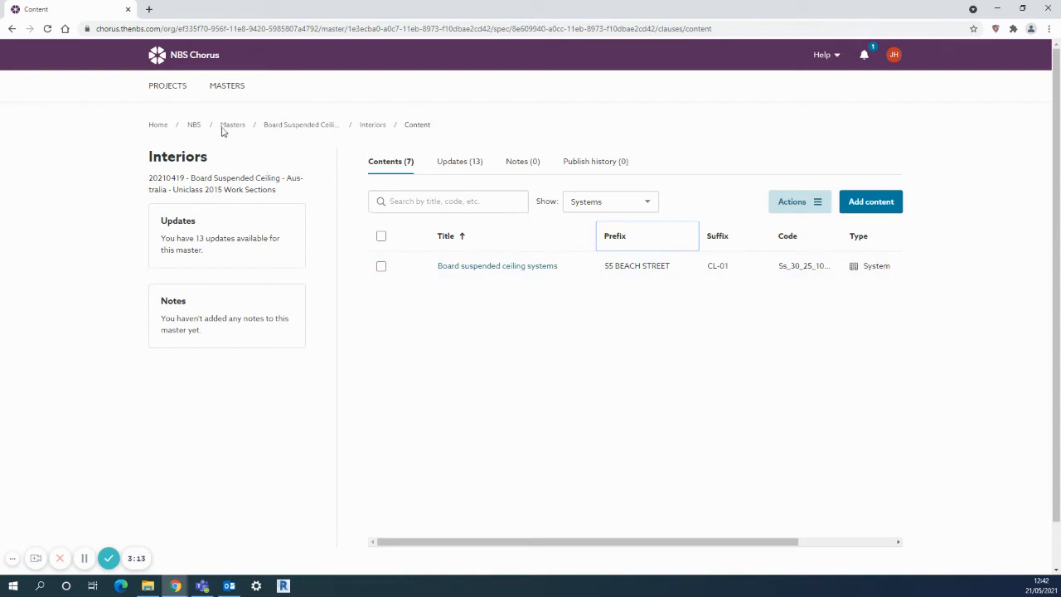
# Step: Select clause CL-02 in Millpark Primary School's Architectural Specification for copying
pyautogui.click(168, 87)
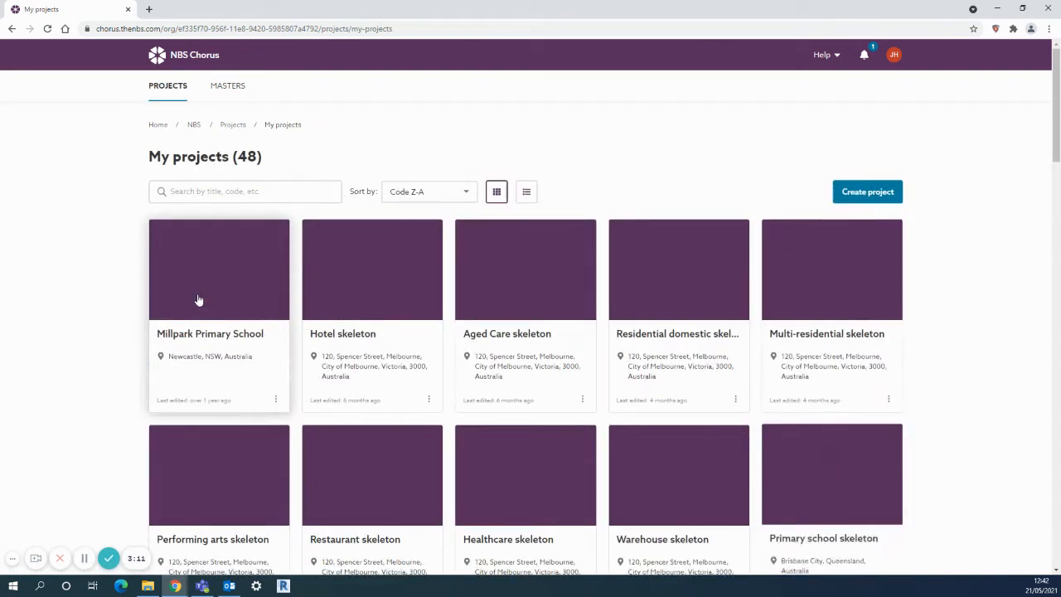
pyautogui.click(209, 269)
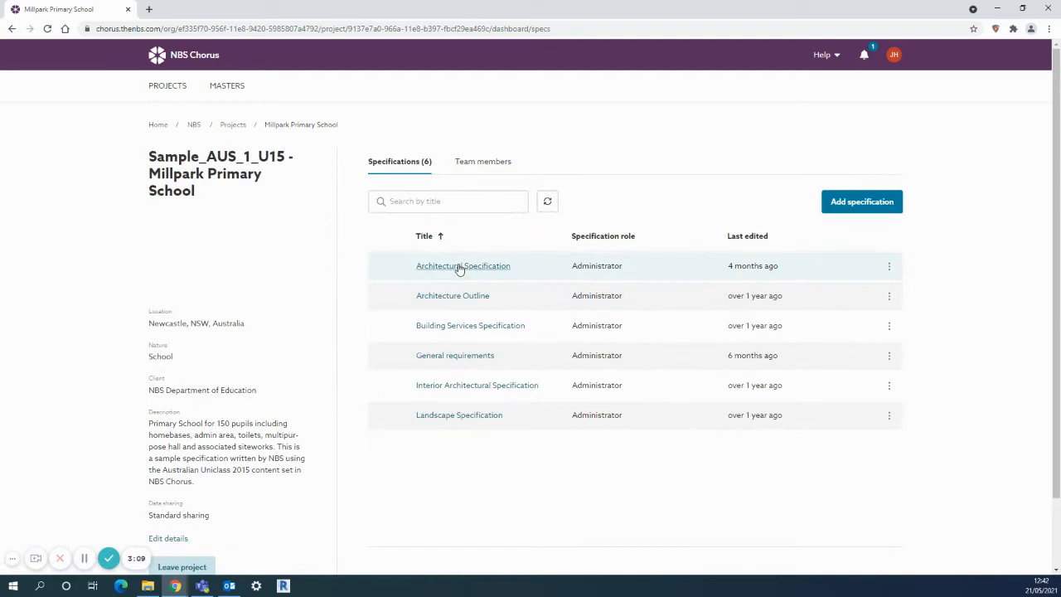
pyautogui.click(462, 265)
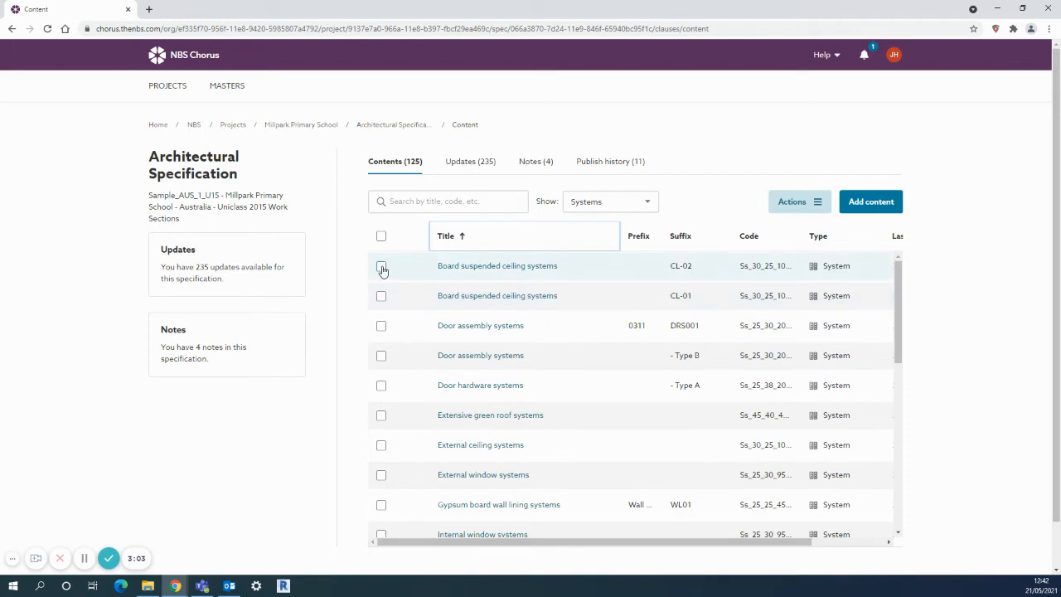
pyautogui.click(381, 265)
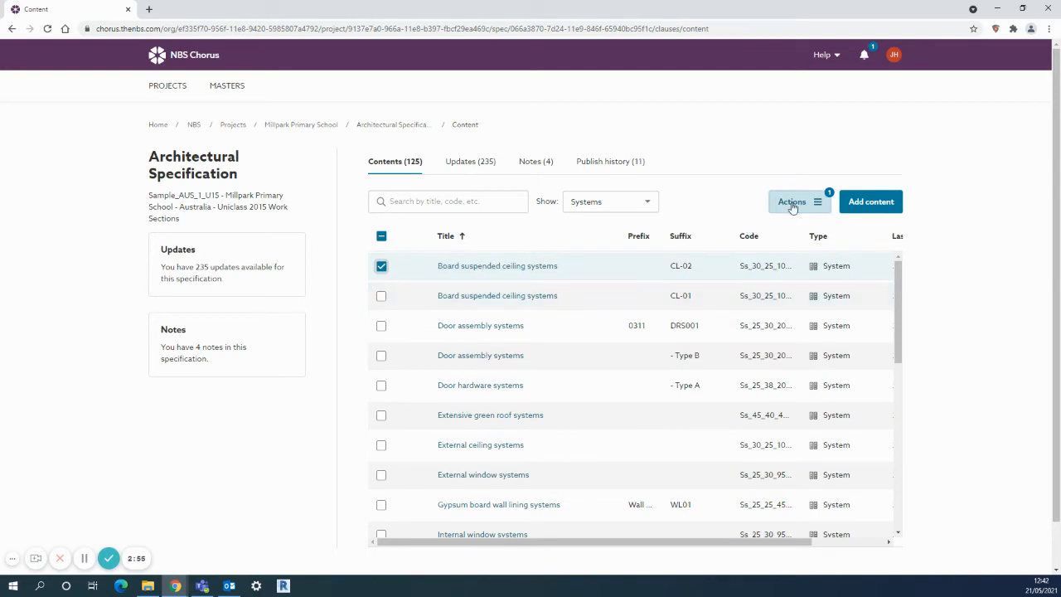
pyautogui.click(792, 202)
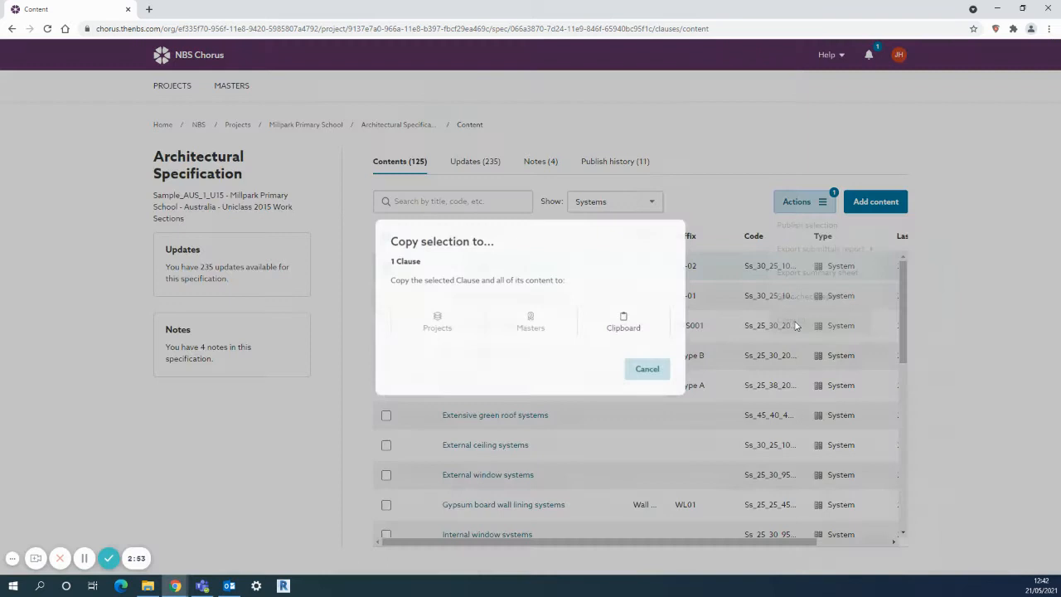
# Step: Paste the clause into the Interiors master of the Board Suspended Ceiling folder
pyautogui.click(530, 321)
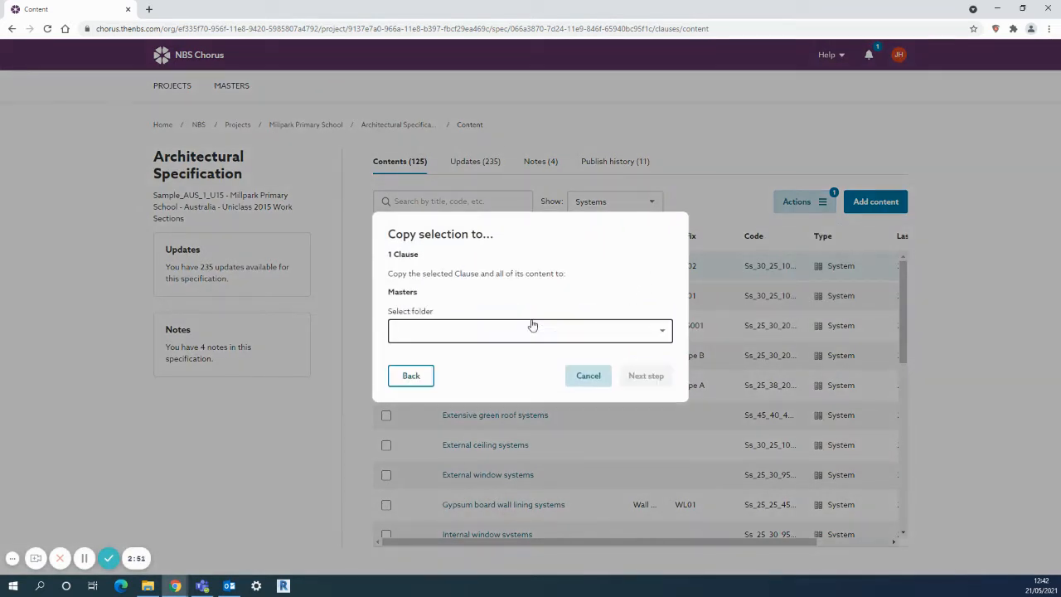
pyautogui.click(529, 330)
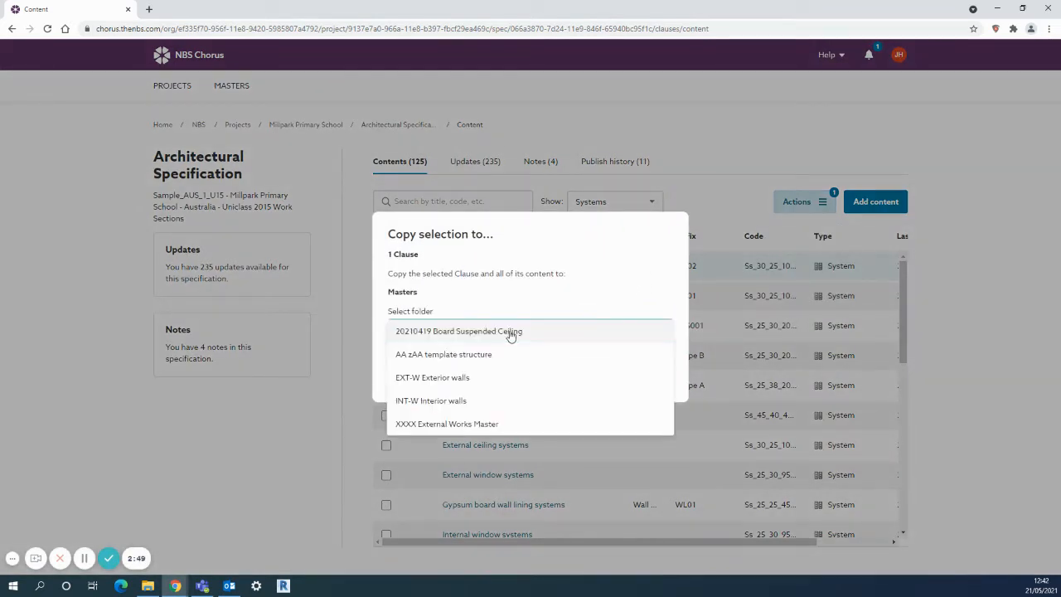
pyautogui.moveTo(530, 331)
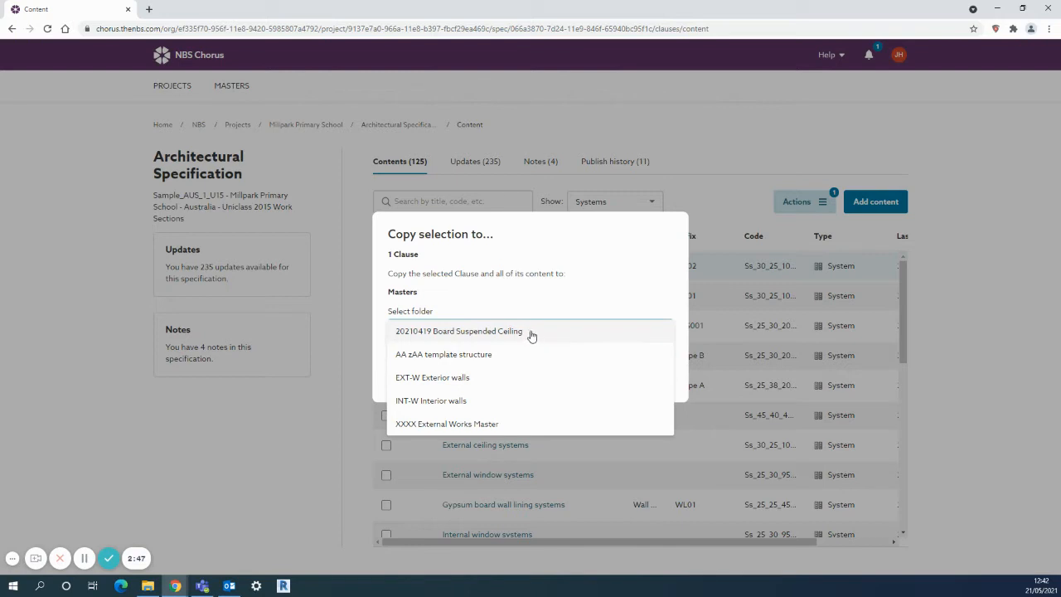
pyautogui.click(457, 331)
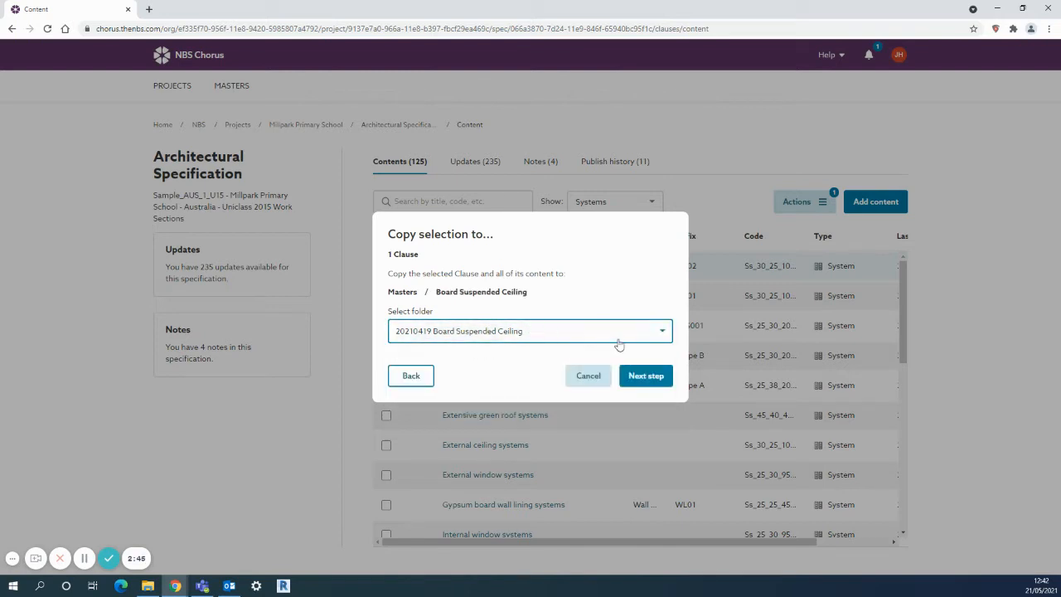
pyautogui.click(646, 375)
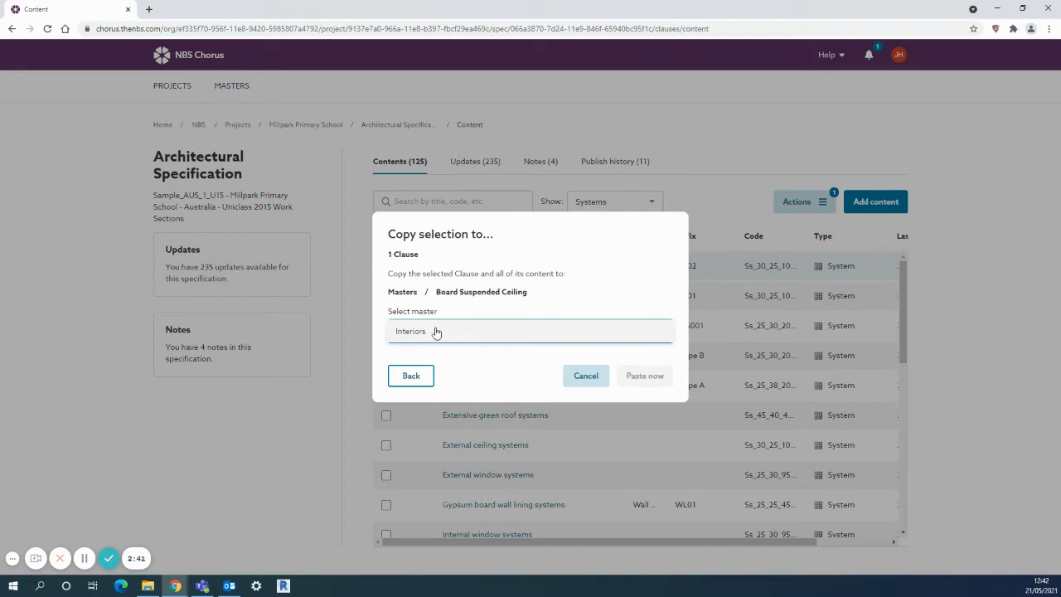
pyautogui.click(411, 332)
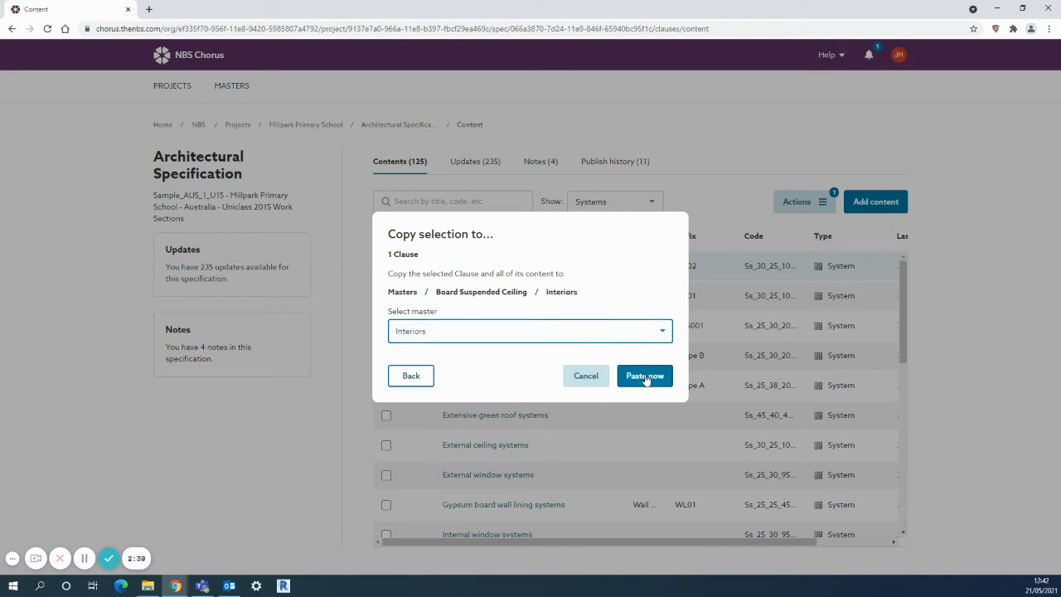
pyautogui.click(644, 375)
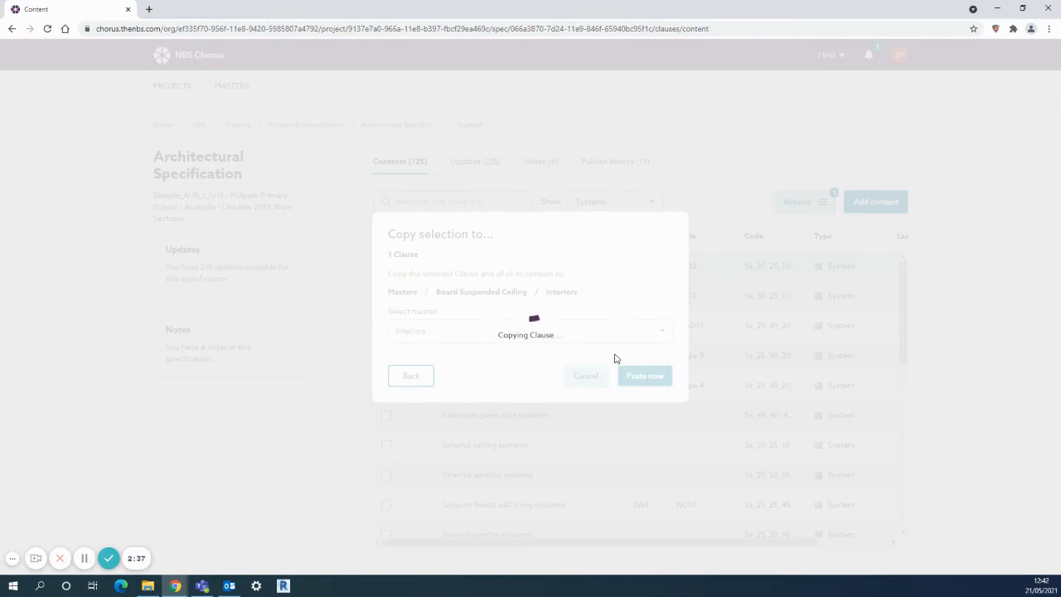
# Step: Confirm CL-02 appears in the Interiors master and return to the master folders overview
pyautogui.click(643, 375)
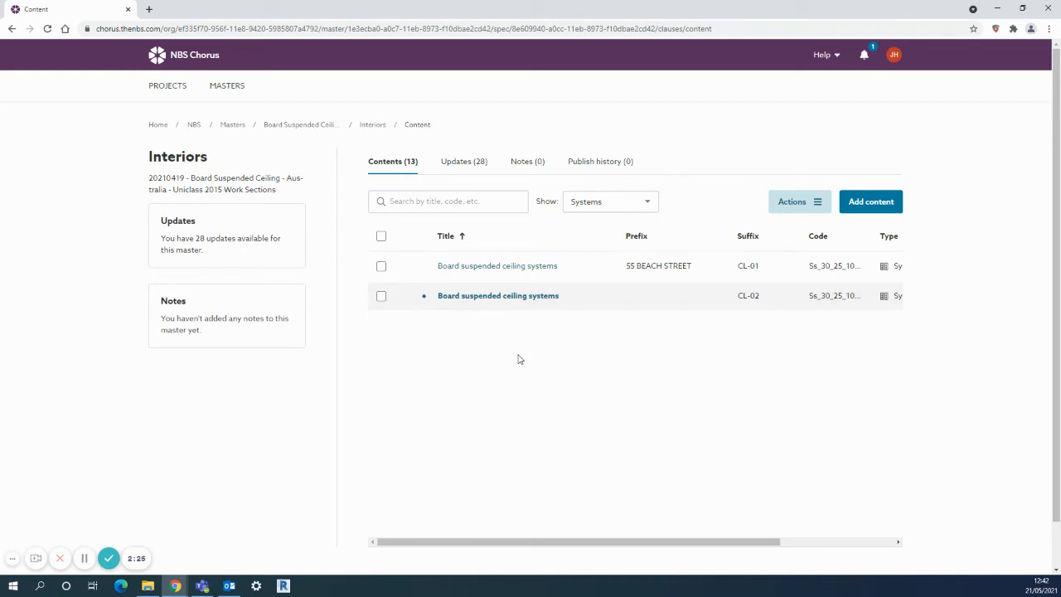
pyautogui.moveTo(519, 360)
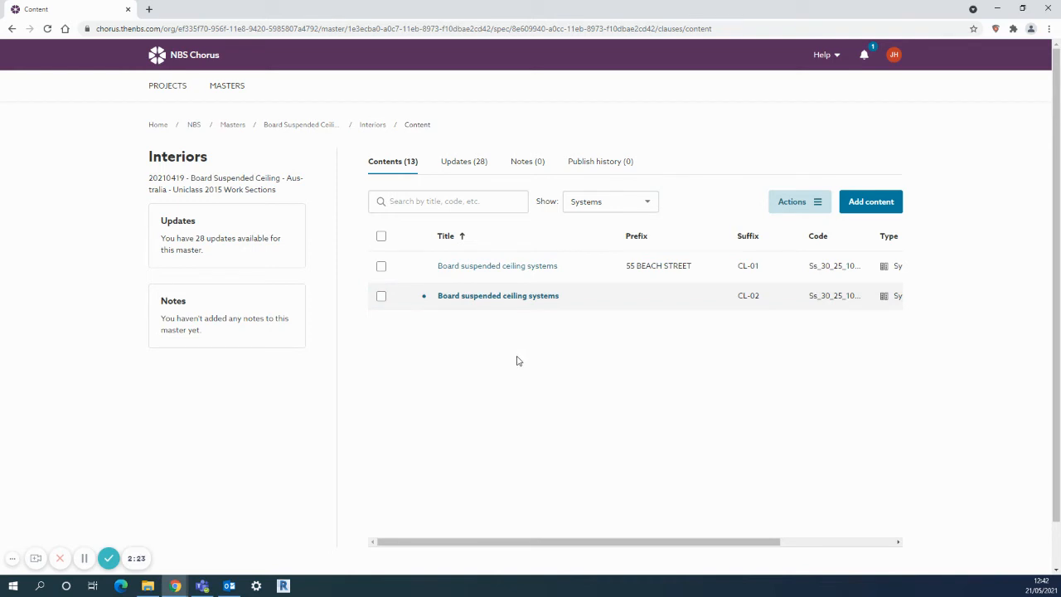
pyautogui.moveTo(481, 355)
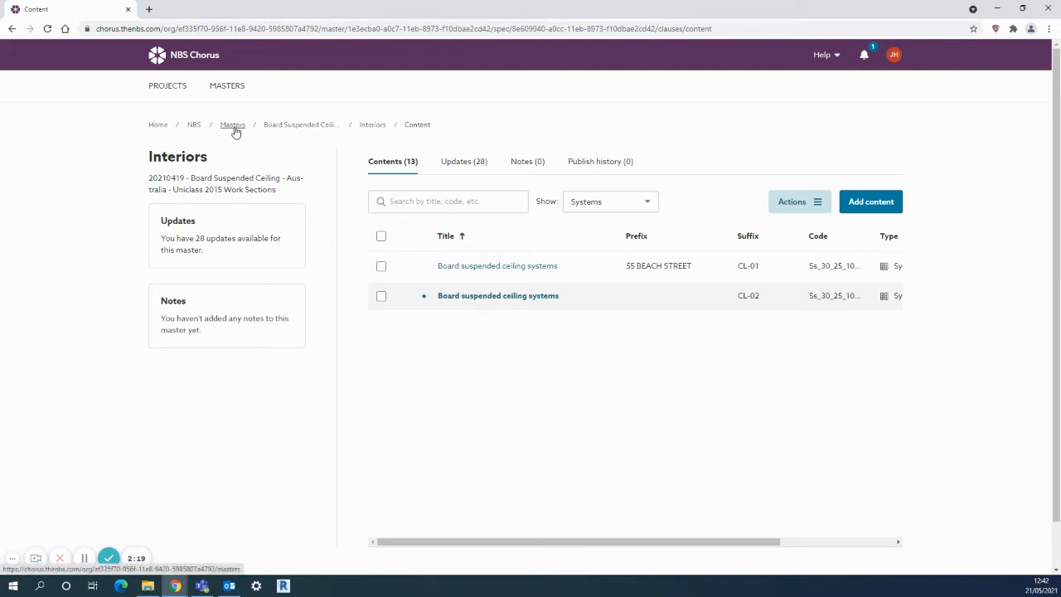
pyautogui.click(232, 125)
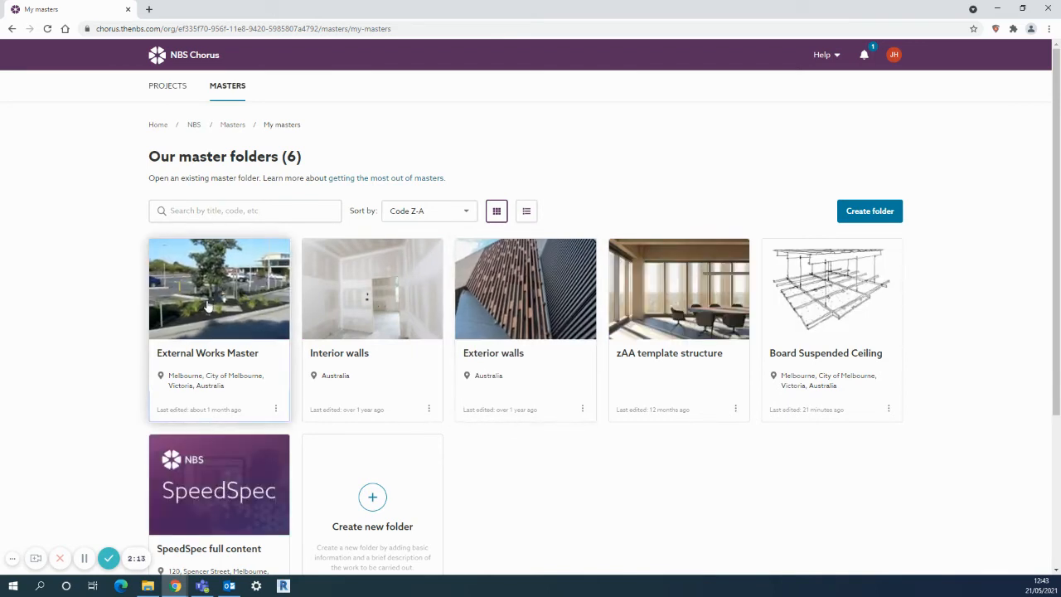
# Step: Select all clauses of the External Works master and start a Copy to… action
pyautogui.click(218, 288)
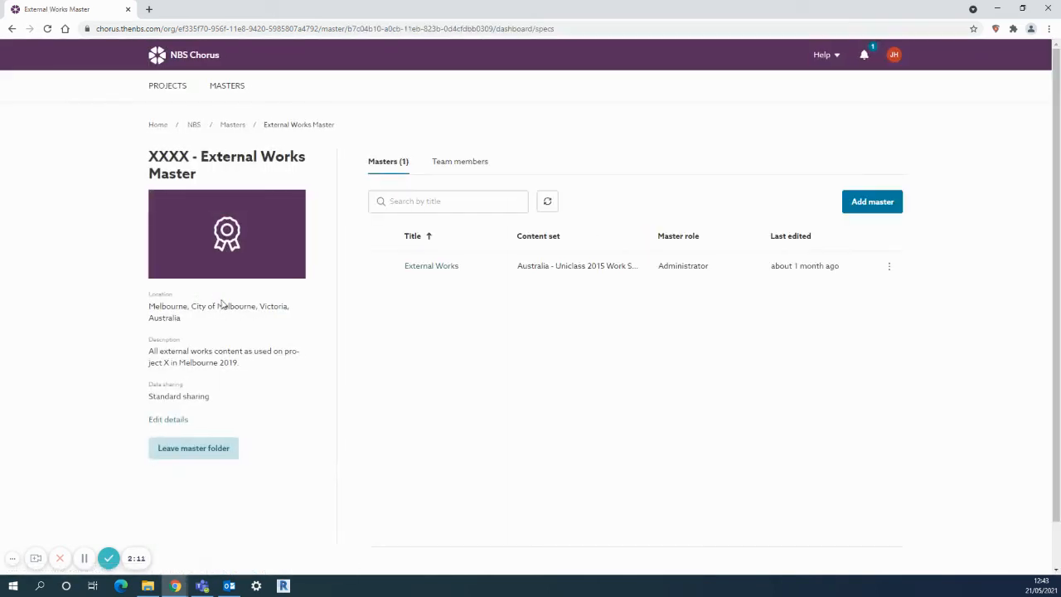
pyautogui.click(431, 265)
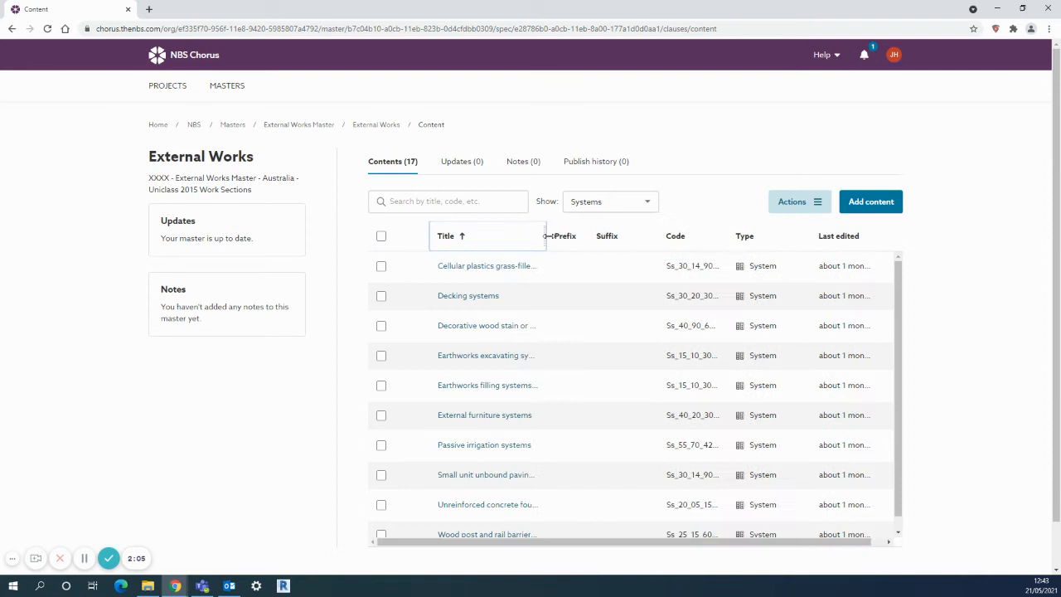
pyautogui.click(381, 235)
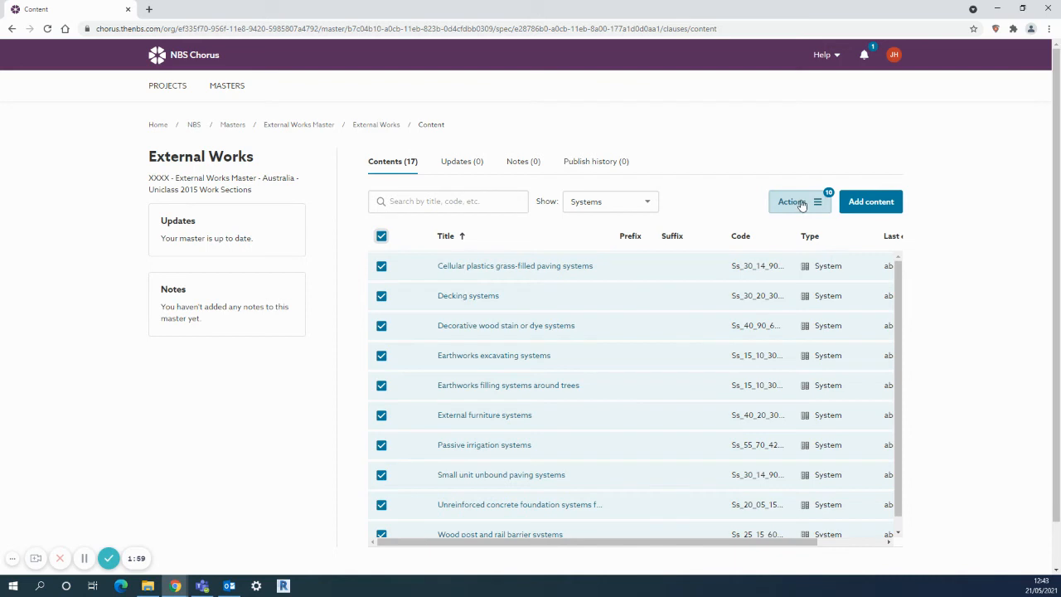
pyautogui.click(792, 203)
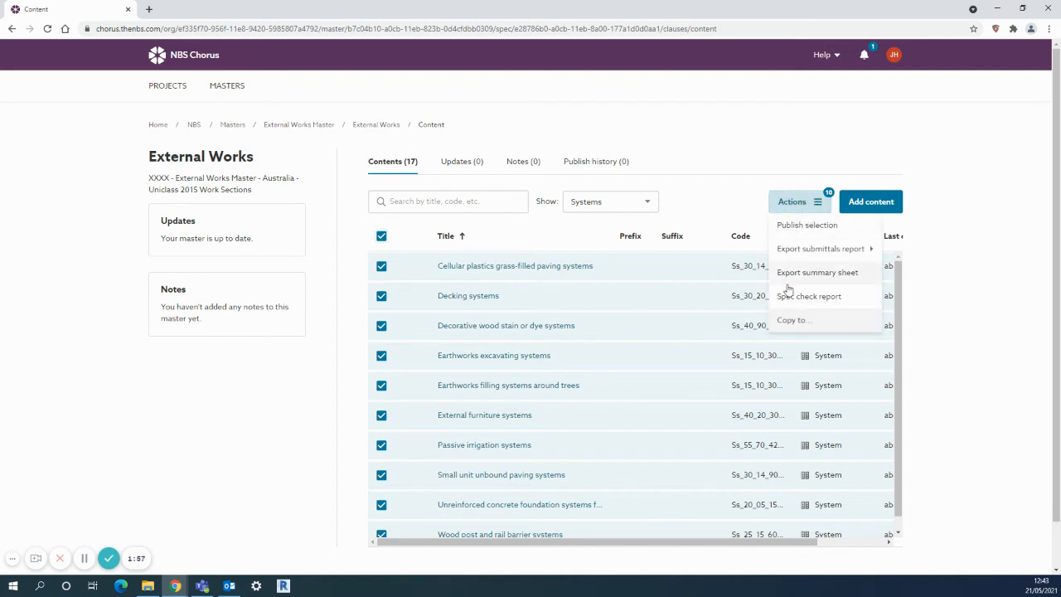
pyautogui.click(792, 320)
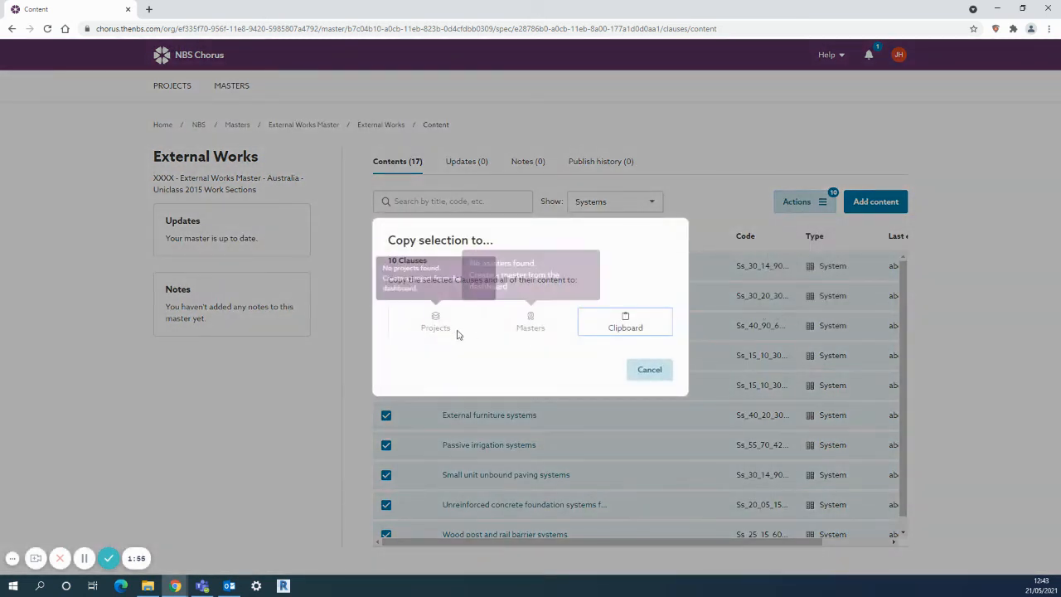
# Step: Choose Projects as the destination and locate Hillpark Primary School in the project list
pyautogui.click(434, 322)
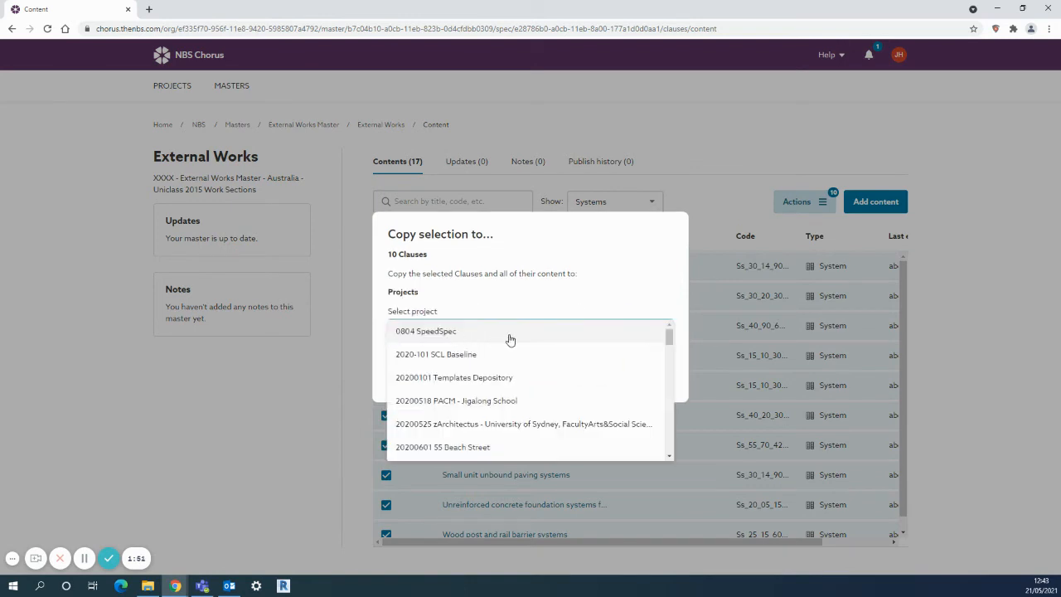
pyautogui.scroll(-3)
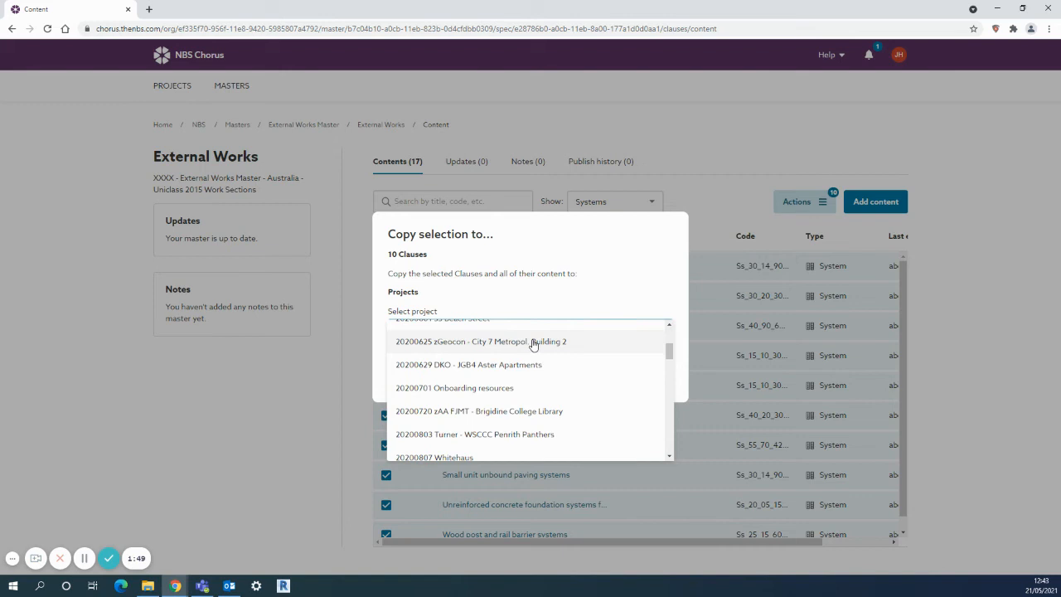
pyautogui.scroll(-3)
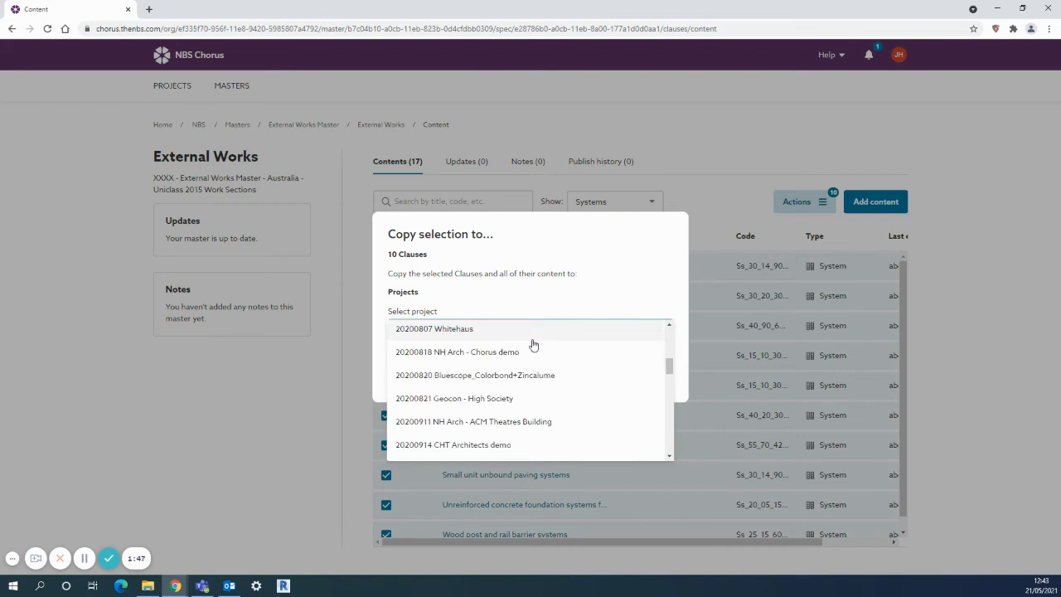
pyautogui.scroll(-3)
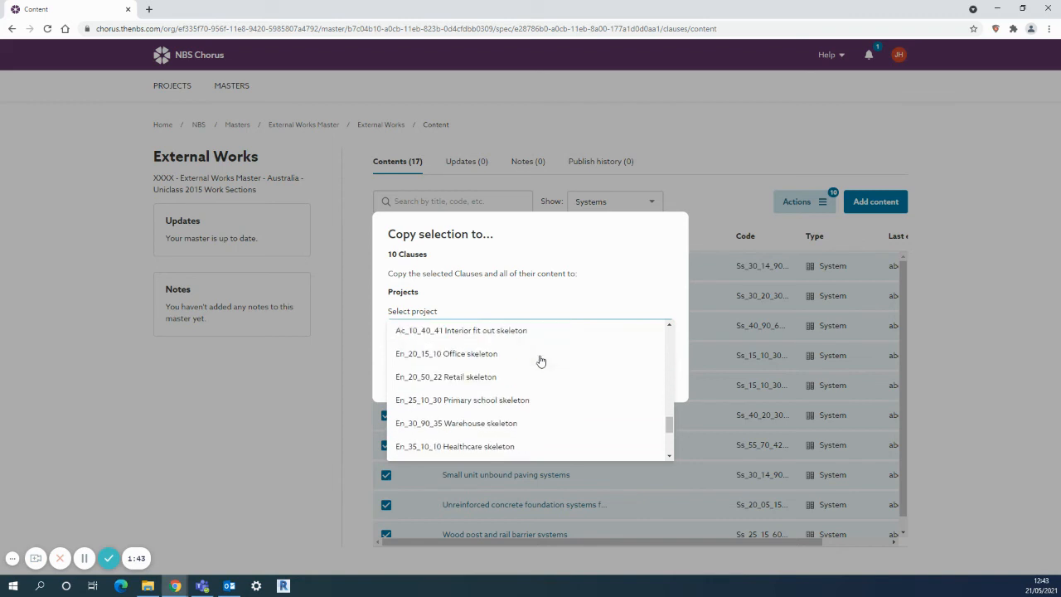
pyautogui.scroll(-3)
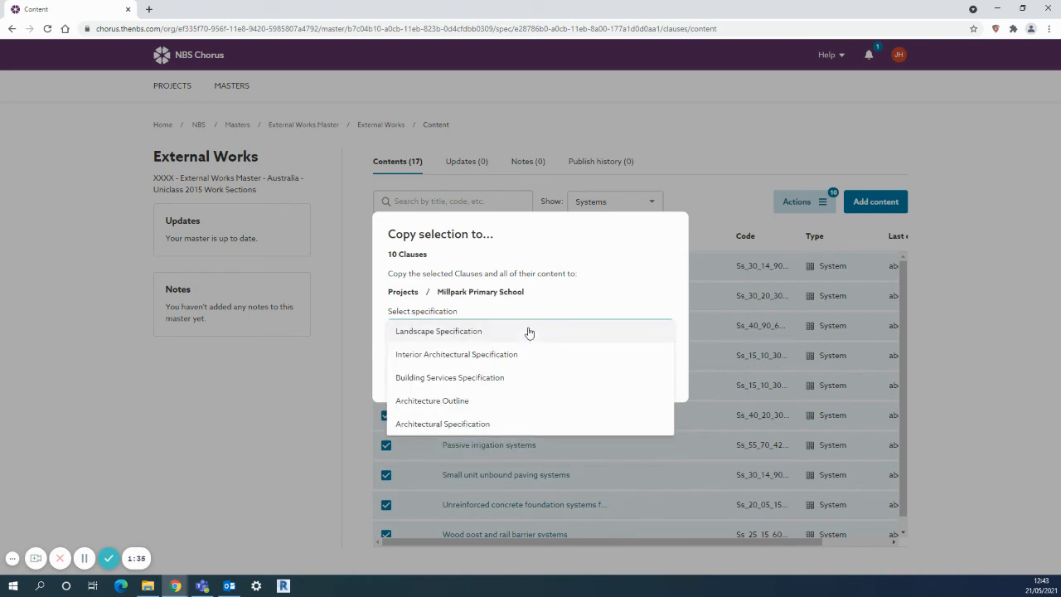
pyautogui.moveTo(474, 332)
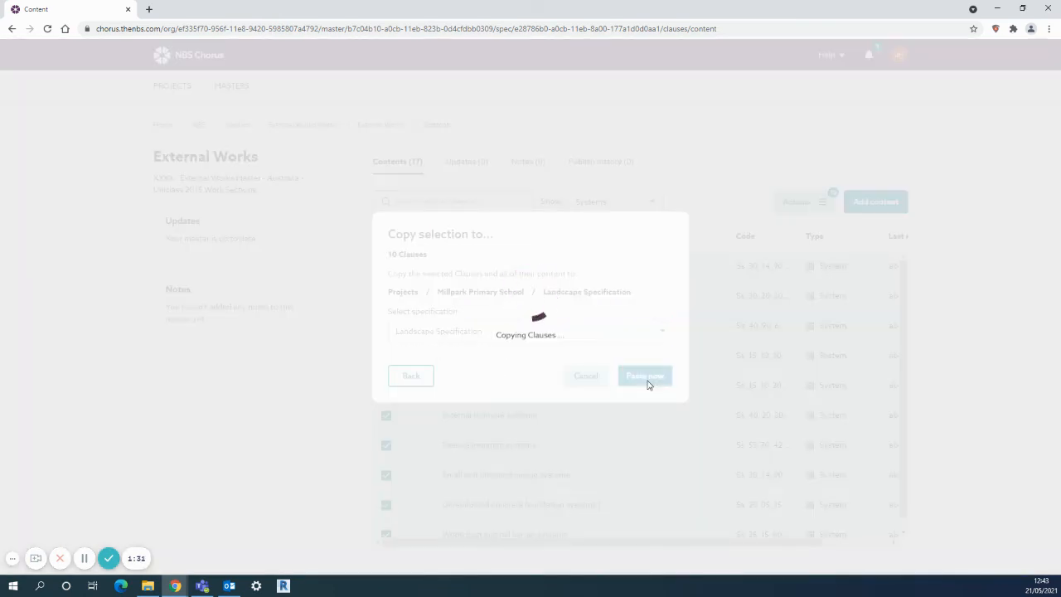
# Step: Paste the External Works clauses into the Landscape Specification and return to the master folders overview
pyautogui.click(644, 374)
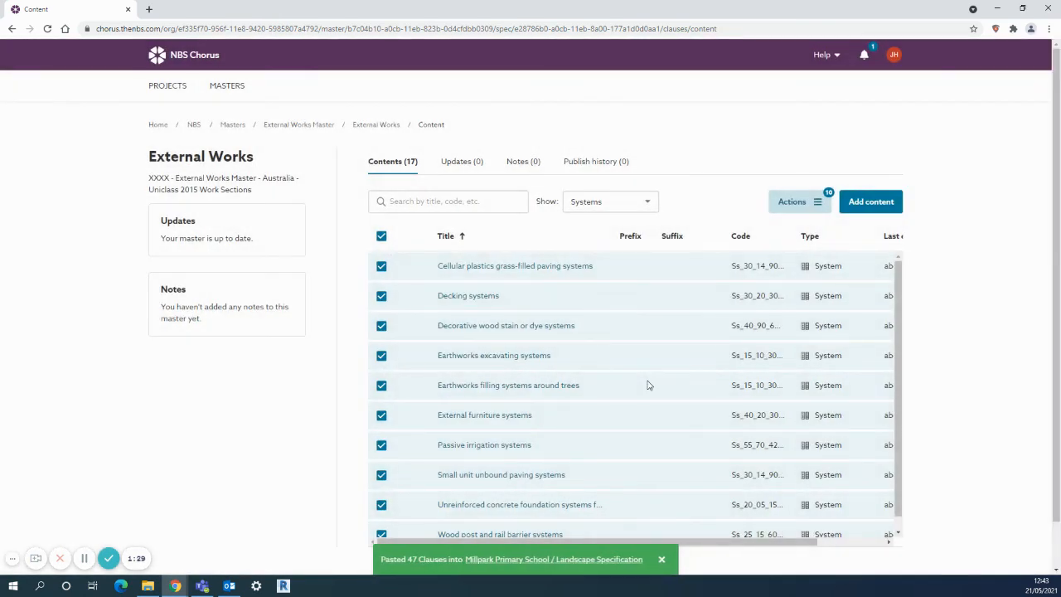
pyautogui.moveTo(167, 87)
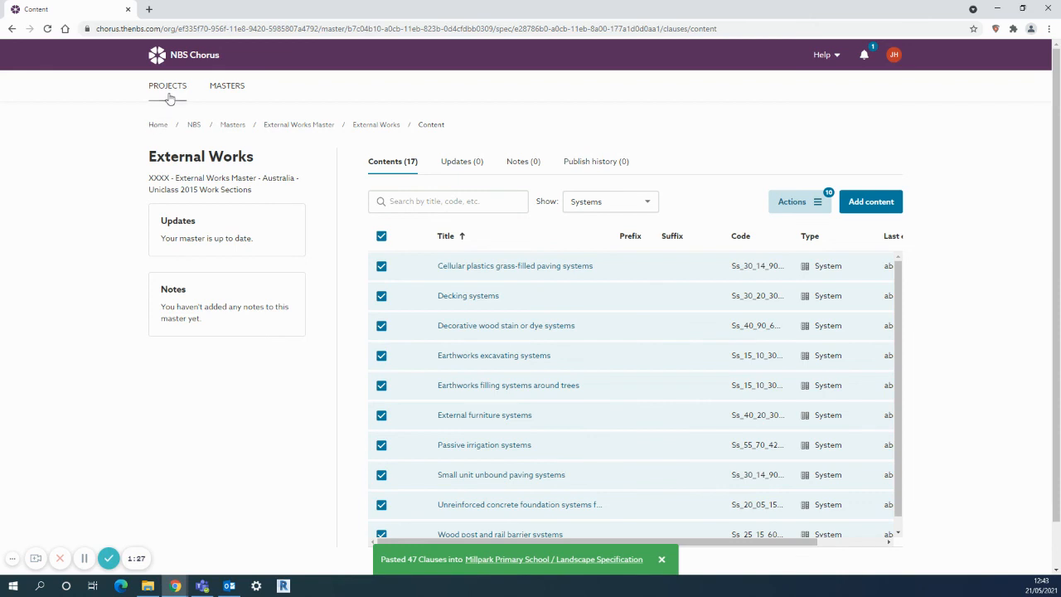
pyautogui.click(168, 86)
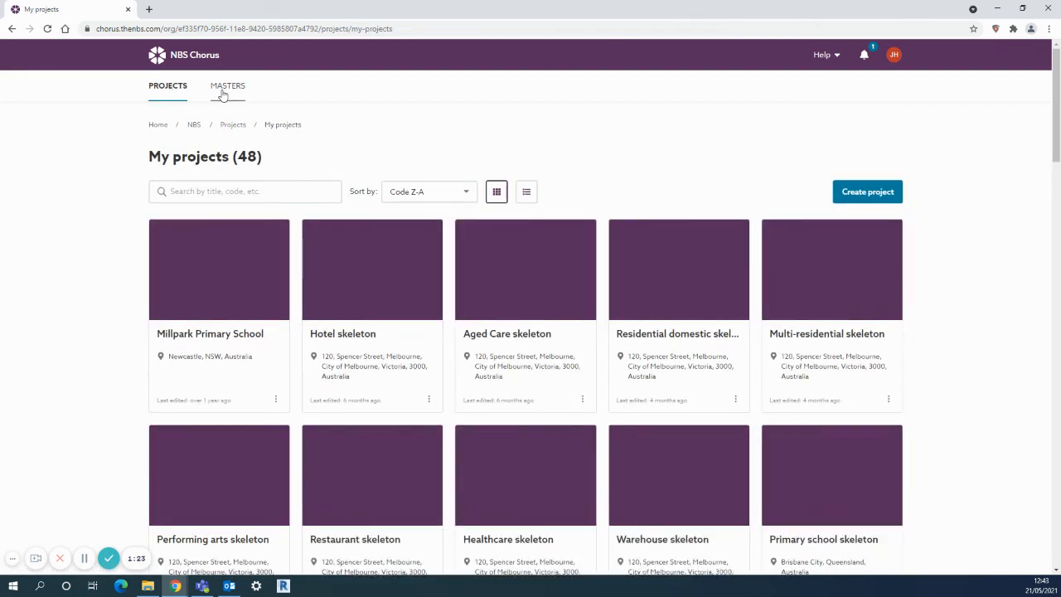
pyautogui.click(227, 86)
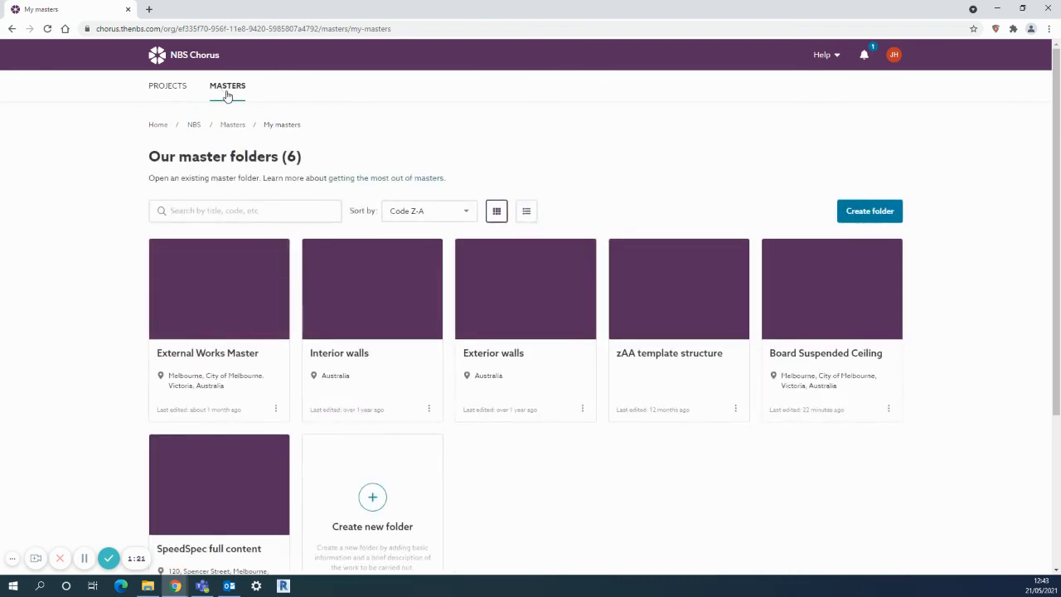